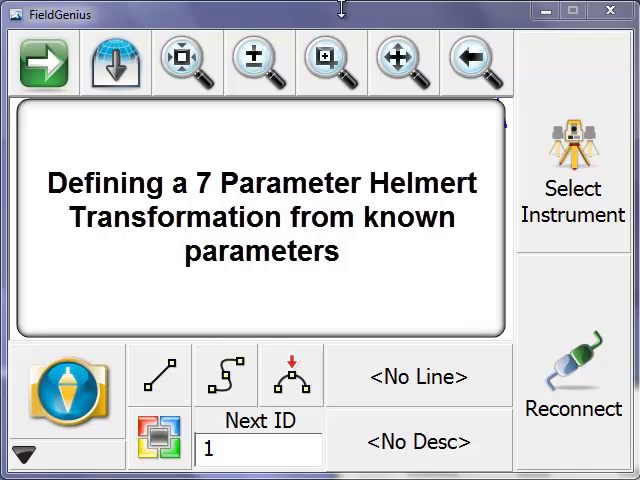
{"action": "mouse_move", "coordinate": [572, 196]}
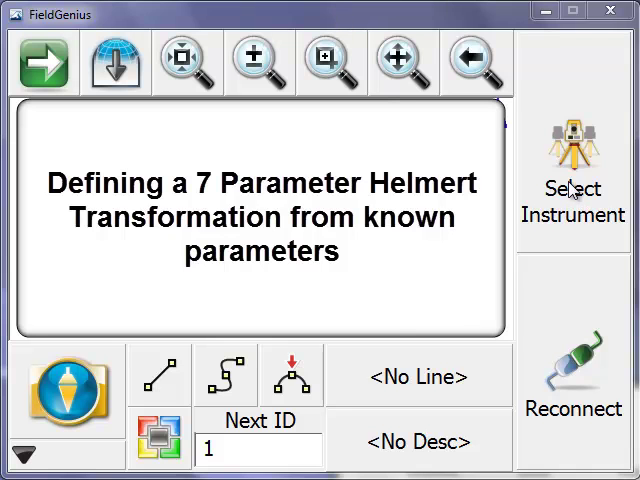
- Reach the GNSS Local Transformation screen through the main menu's Survey Tools
{"action": "left_click", "coordinate": [68, 390]}
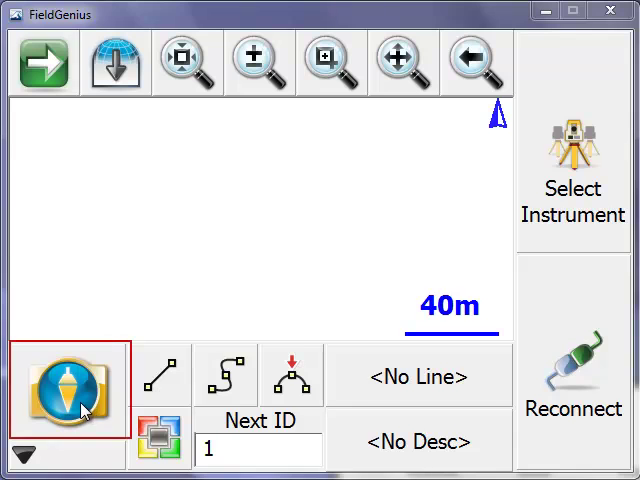
{"action": "left_click", "coordinate": [64, 388]}
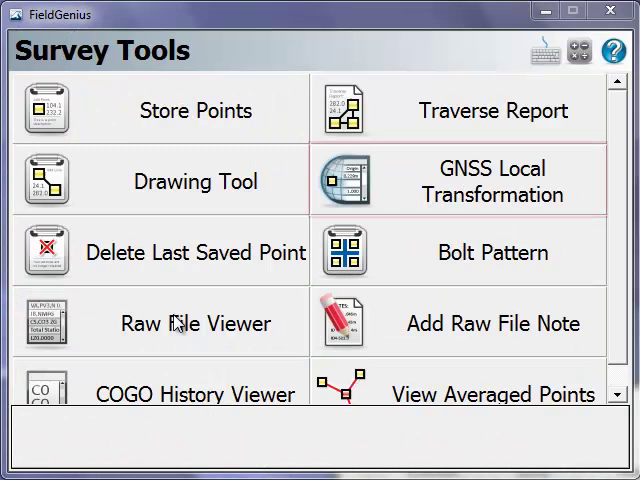
{"action": "left_click", "coordinate": [456, 180]}
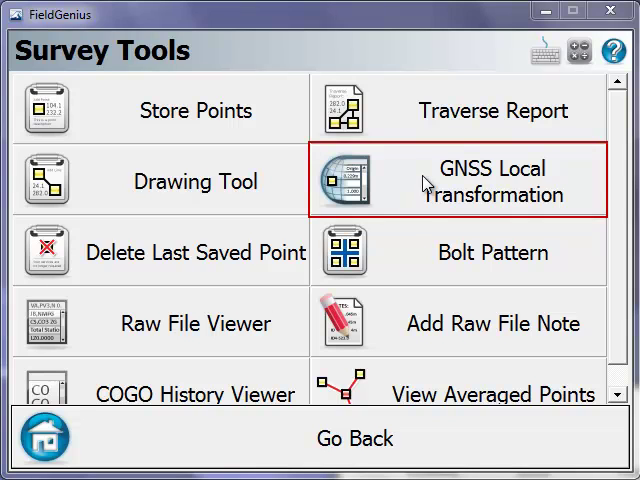
{"action": "left_click", "coordinate": [456, 180]}
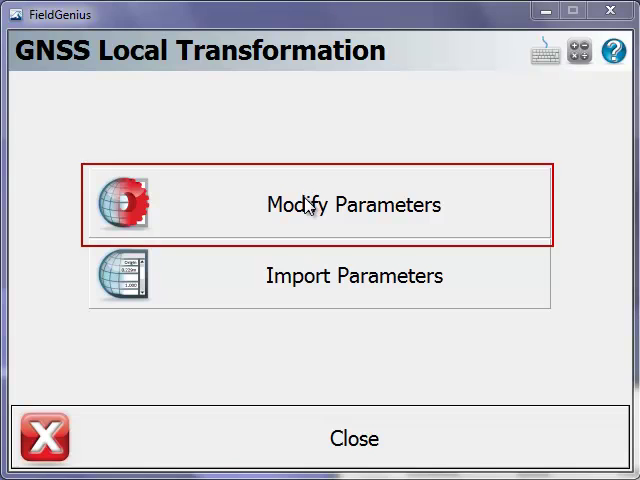
- Modify the transformation parameters and choose Helmert as the method, revealing its parameter fields
{"action": "left_click", "coordinate": [356, 204]}
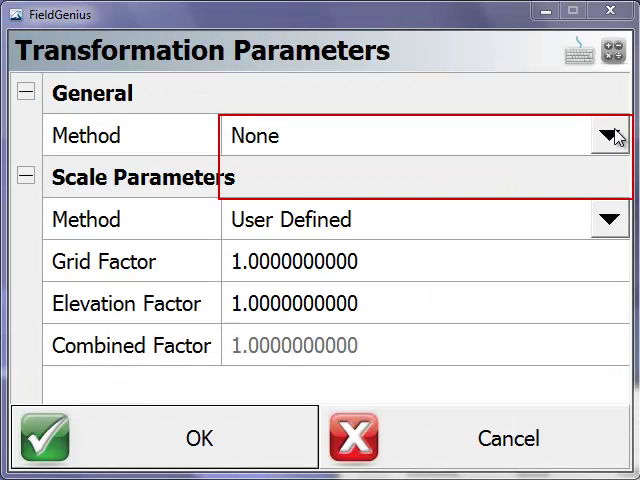
{"action": "left_click", "coordinate": [608, 136]}
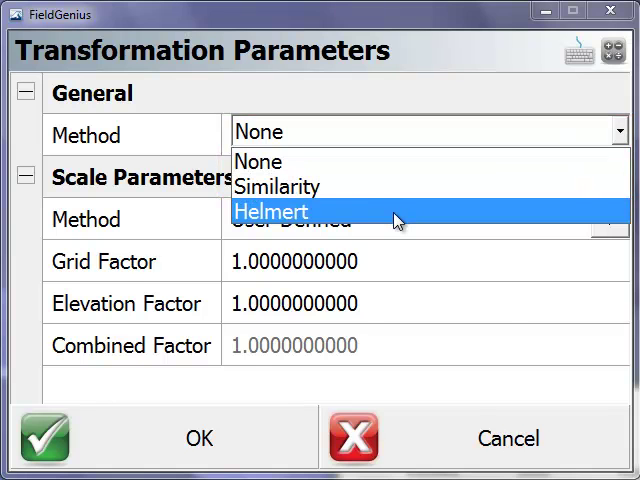
{"action": "left_click", "coordinate": [268, 212]}
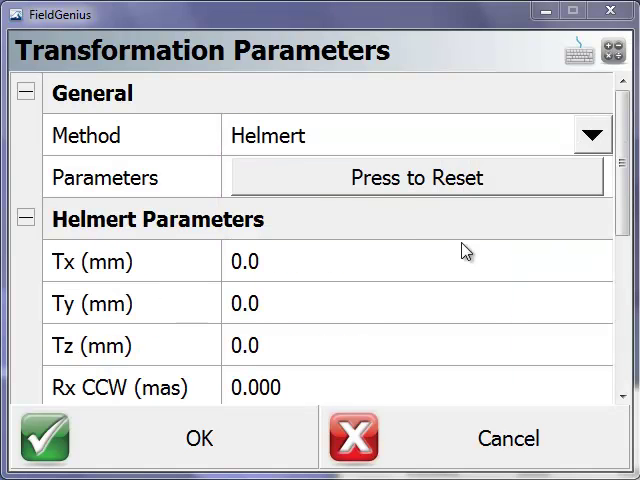
{"action": "scroll", "scroll_direction": "down", "scroll_amount": 3}
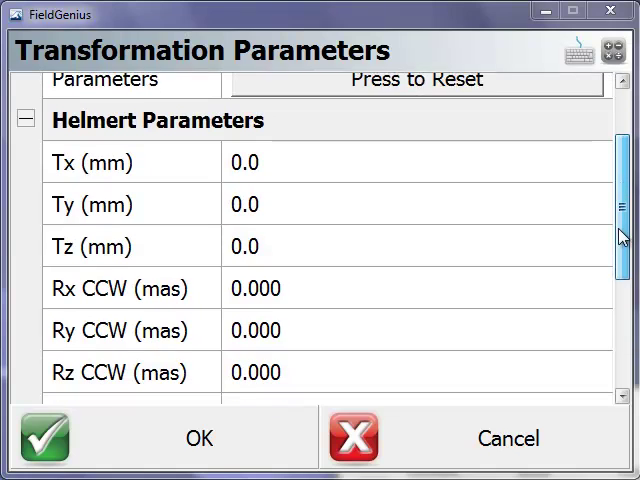
{"action": "scroll", "scroll_direction": "down", "scroll_amount": 3}
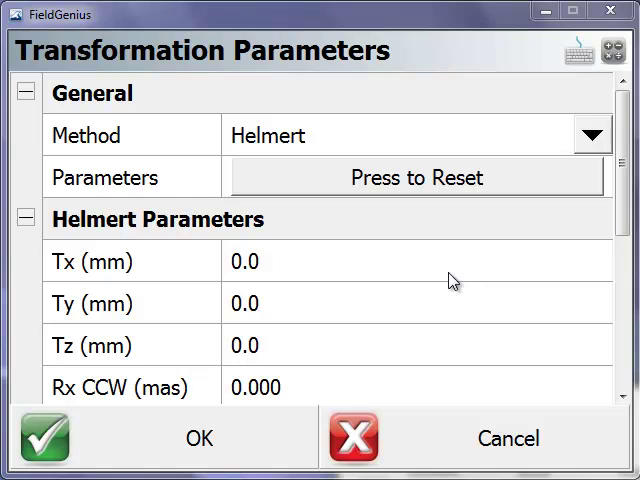
{"action": "mouse_move", "coordinate": [452, 270]}
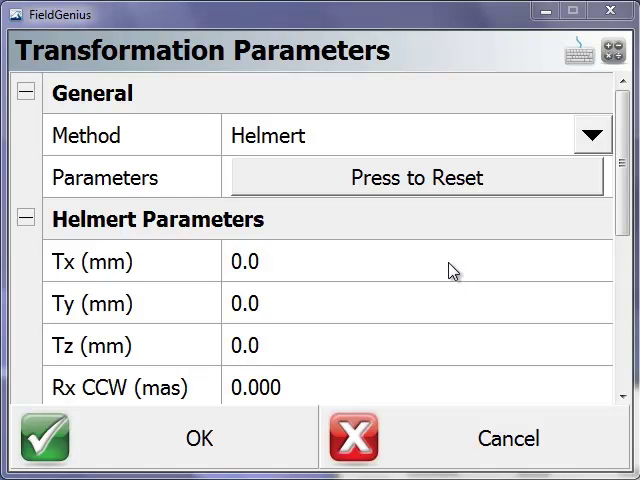
- Enter Helmert translations Tx 233.4, Ty 160.7 and Tz -381.5 mm
{"action": "left_click", "coordinate": [250, 260]}
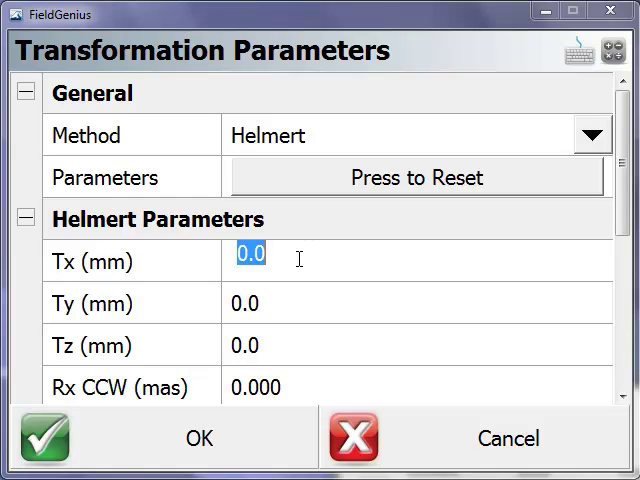
{"action": "type", "text": "233"}
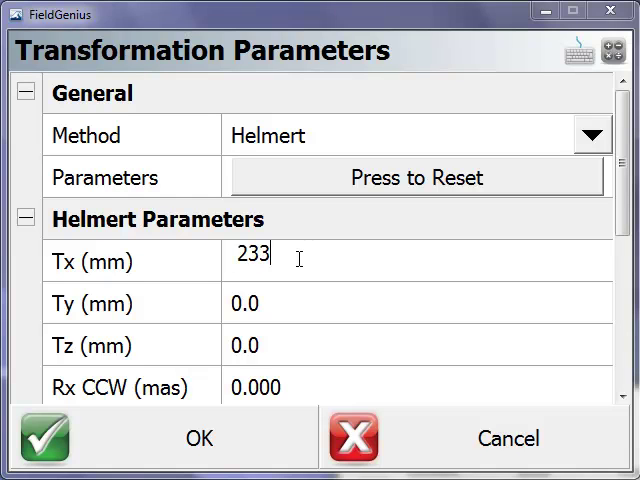
{"action": "type", "text": "."}
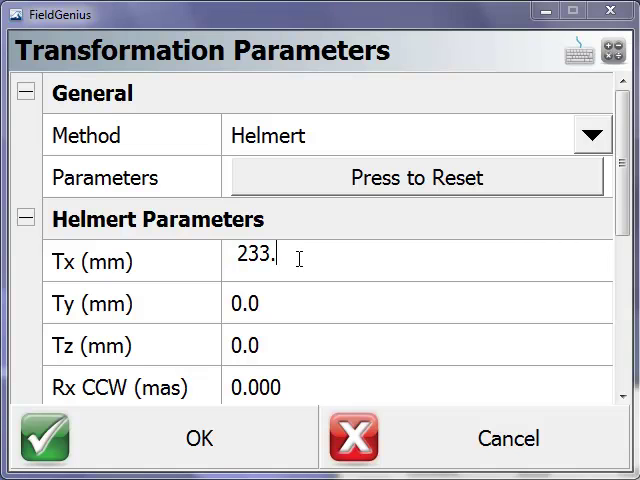
{"action": "type", "text": "4"}
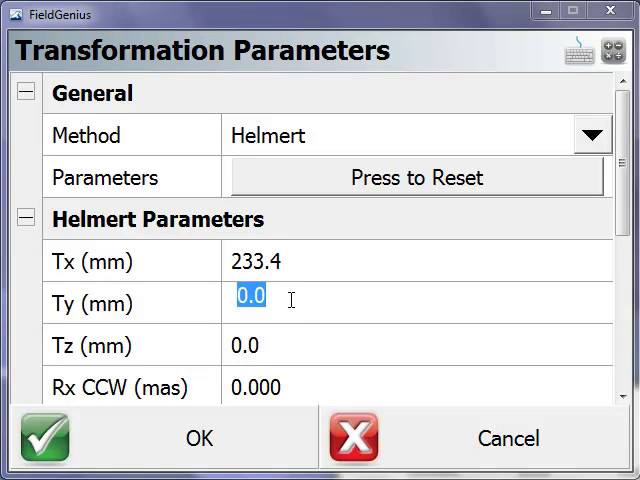
{"action": "type", "text": "160."}
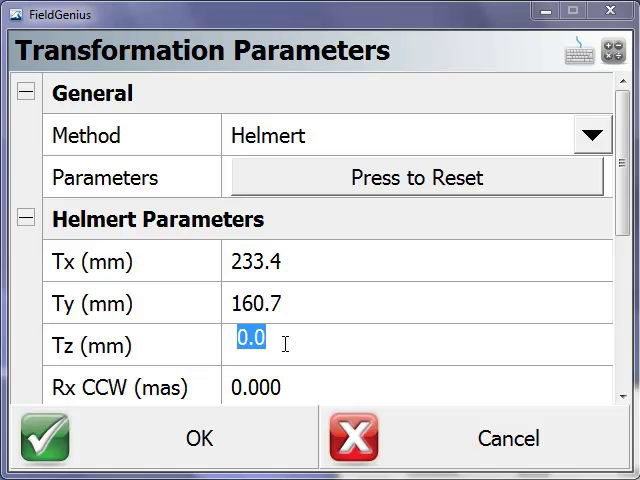
{"action": "type", "text": "-381.5"}
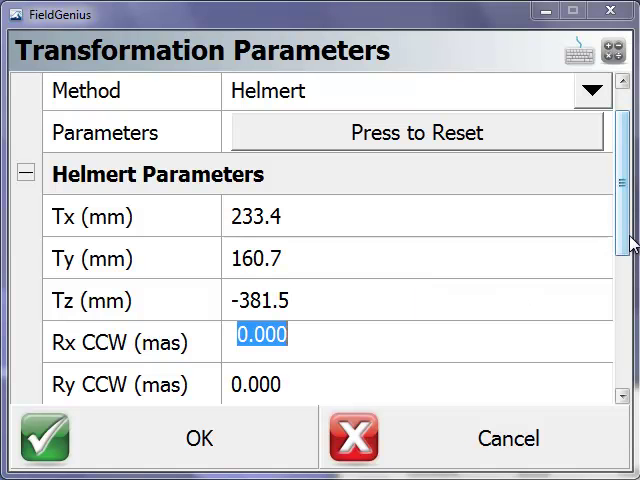
- Enter rotation Rz 0.554 mas and scale -.2263 ppb in the Helmert parameters
{"action": "scroll", "scroll_direction": "down", "scroll_amount": 3}
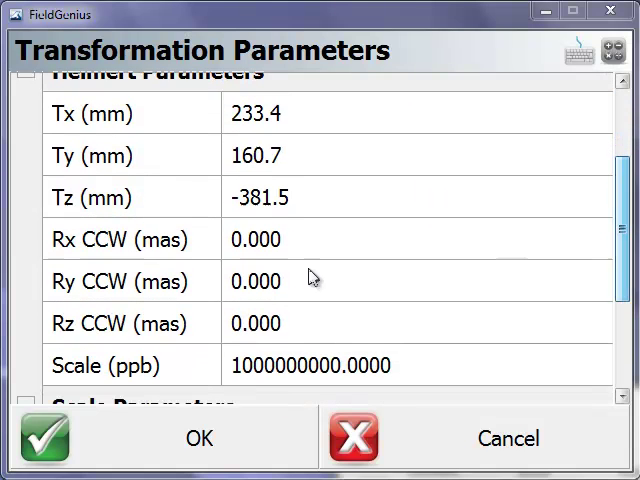
{"action": "left_click", "coordinate": [256, 240]}
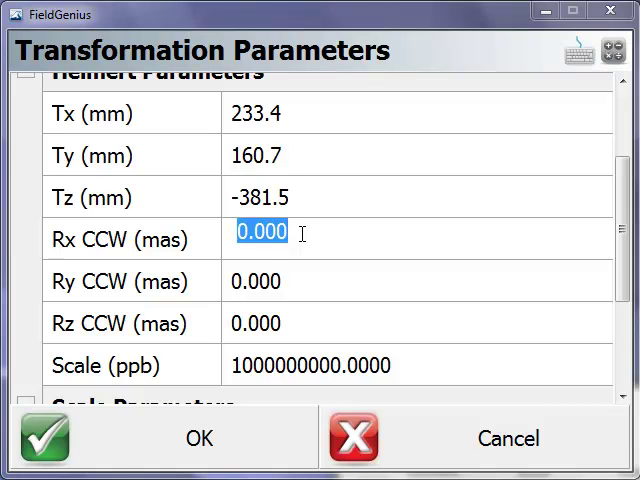
{"action": "left_click", "coordinate": [256, 324]}
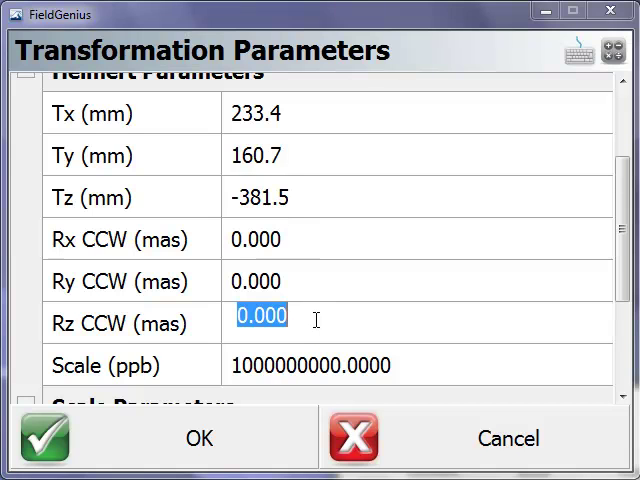
{"action": "type", "text": ".554"}
{"action": "left_click", "coordinate": [416, 366]}
{"action": "type", "text": "-."}
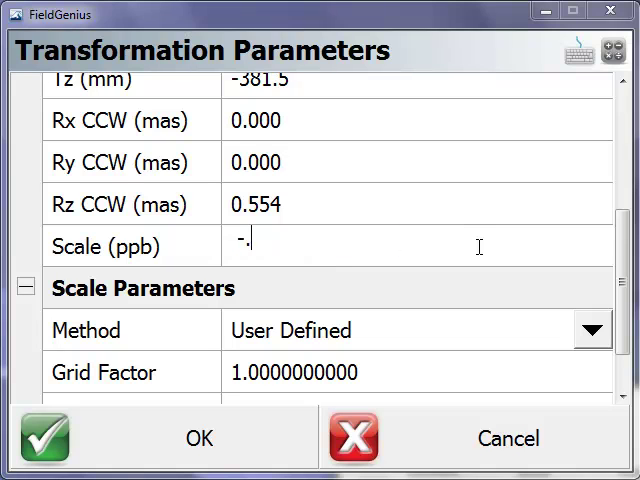
{"action": "type", "text": "22"}
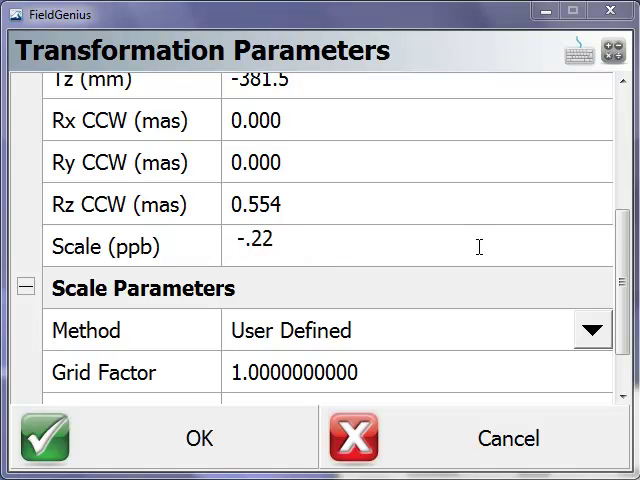
{"action": "type", "text": "63"}
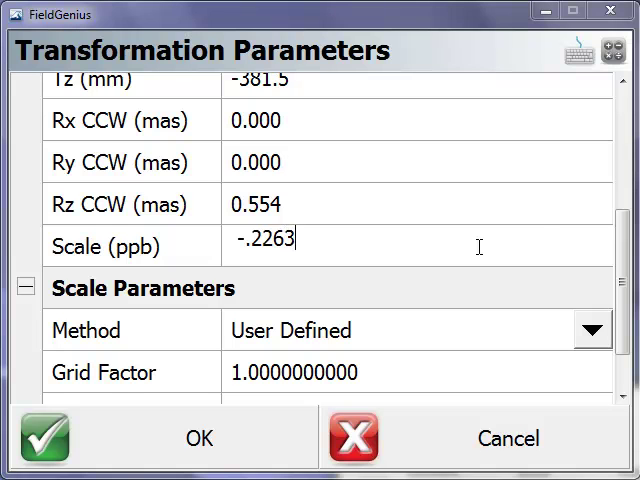
{"action": "scroll", "scroll_direction": "down", "scroll_amount": 3}
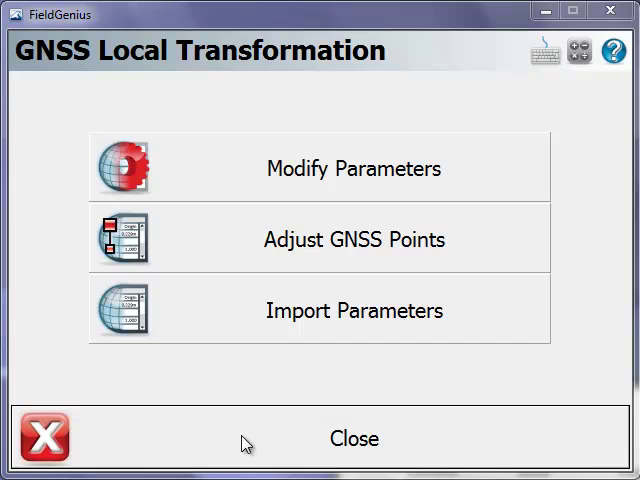
{"action": "mouse_move", "coordinate": [264, 248]}
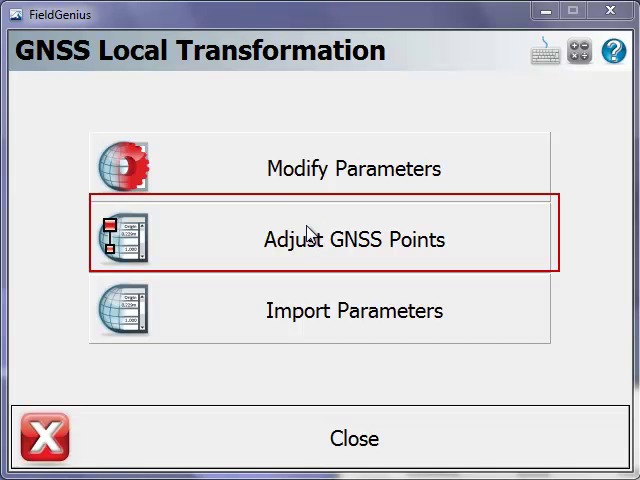
{"action": "mouse_move", "coordinate": [348, 450]}
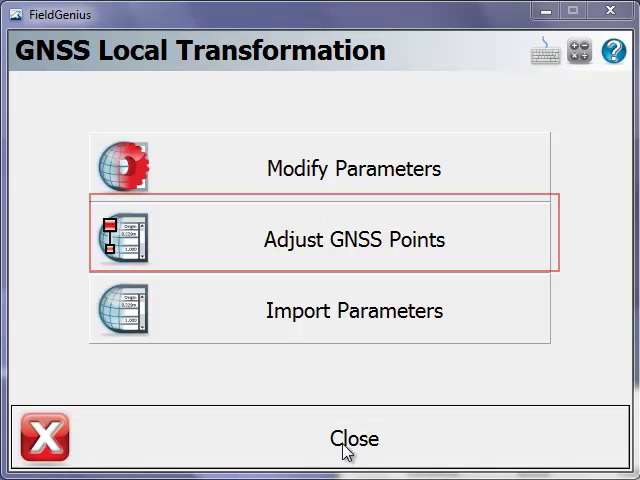
- Close the GNSS Local Transformation screen to return to the map view
{"action": "left_click", "coordinate": [352, 440]}
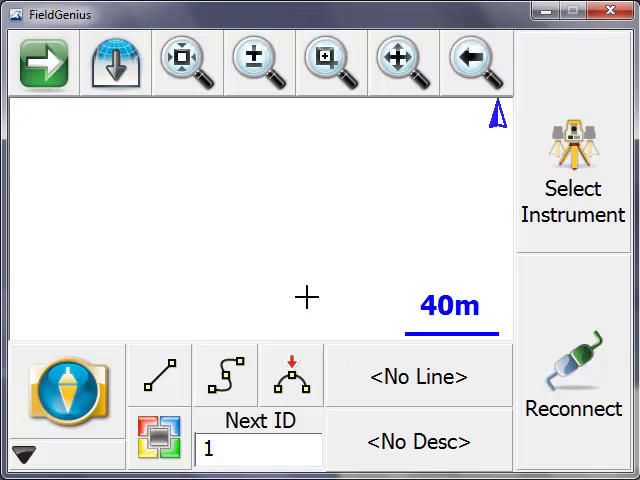
- View the raw file from Survey Tools, showing the logged Helmert and scale records
{"action": "left_click", "coordinate": [66, 392]}
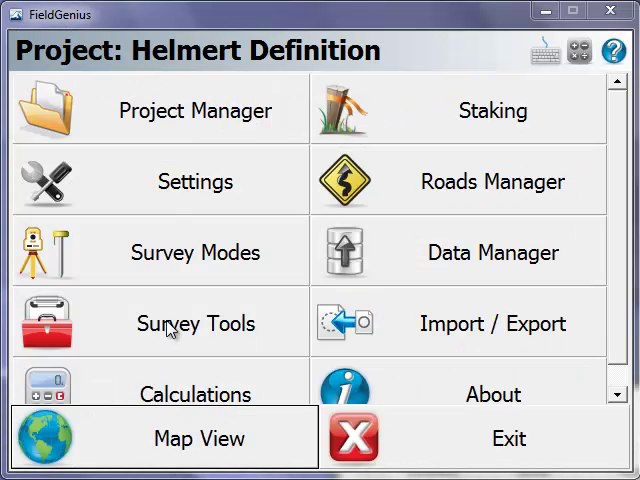
{"action": "left_click", "coordinate": [196, 322]}
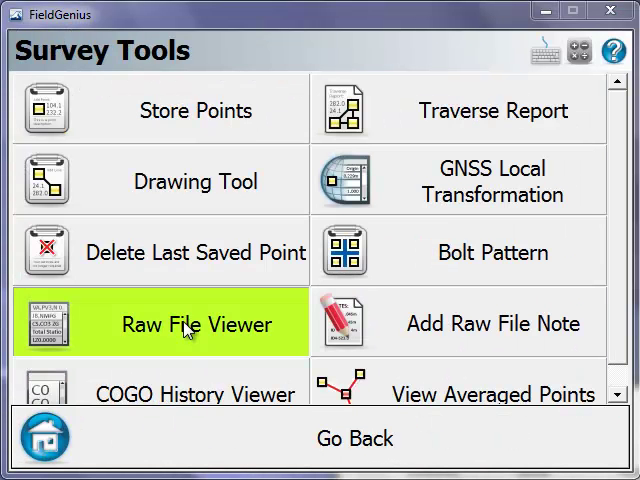
{"action": "left_click", "coordinate": [196, 324]}
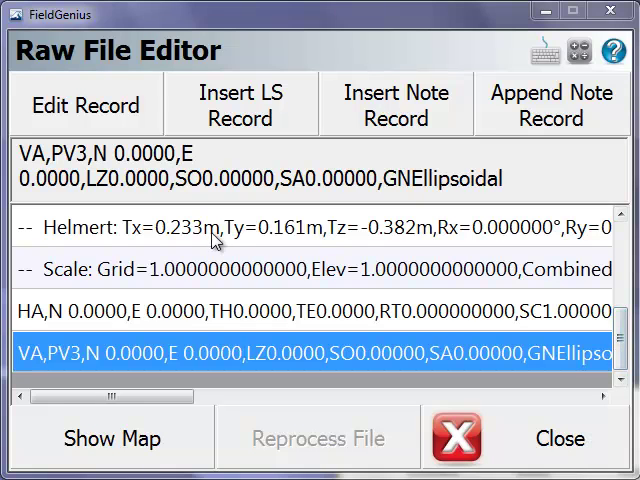
{"action": "mouse_move", "coordinate": [370, 236]}
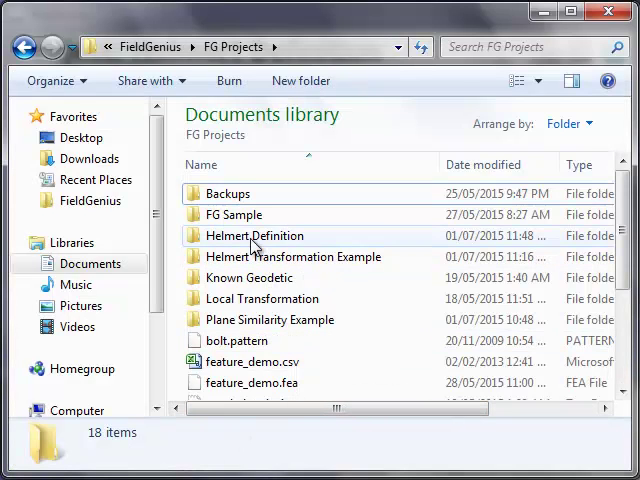
- Enter the Helmert Definition project folder and select Helmert Definition.loc to see its details
{"action": "double_click", "coordinate": [254, 236]}
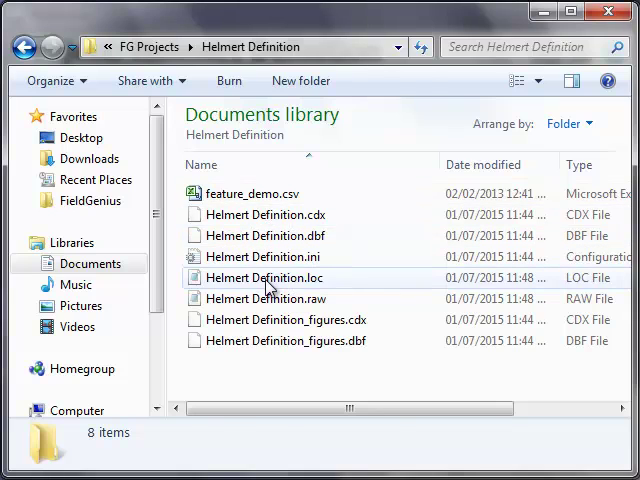
{"action": "left_click", "coordinate": [266, 278]}
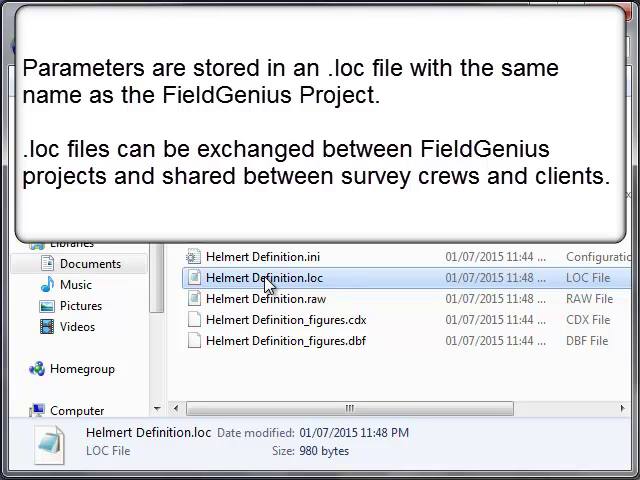
{"action": "mouse_move", "coordinate": [276, 284]}
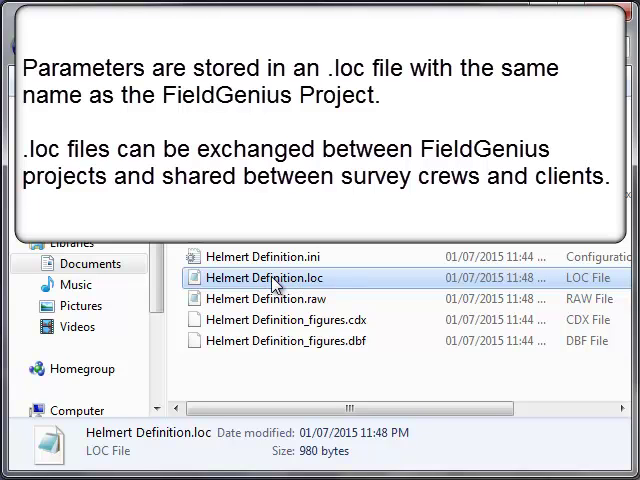
{"action": "mouse_move", "coordinate": [276, 276]}
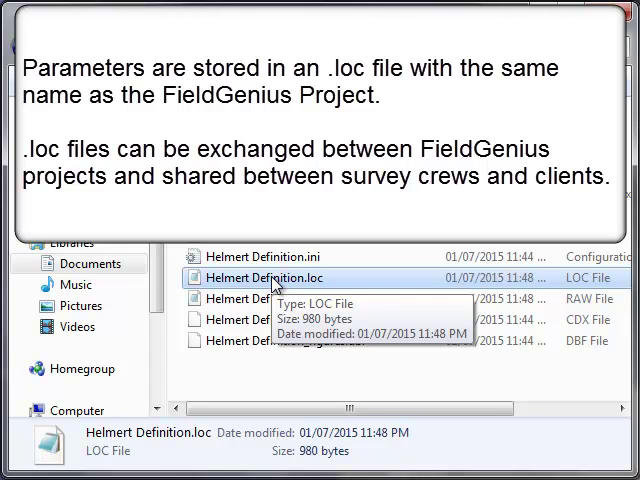